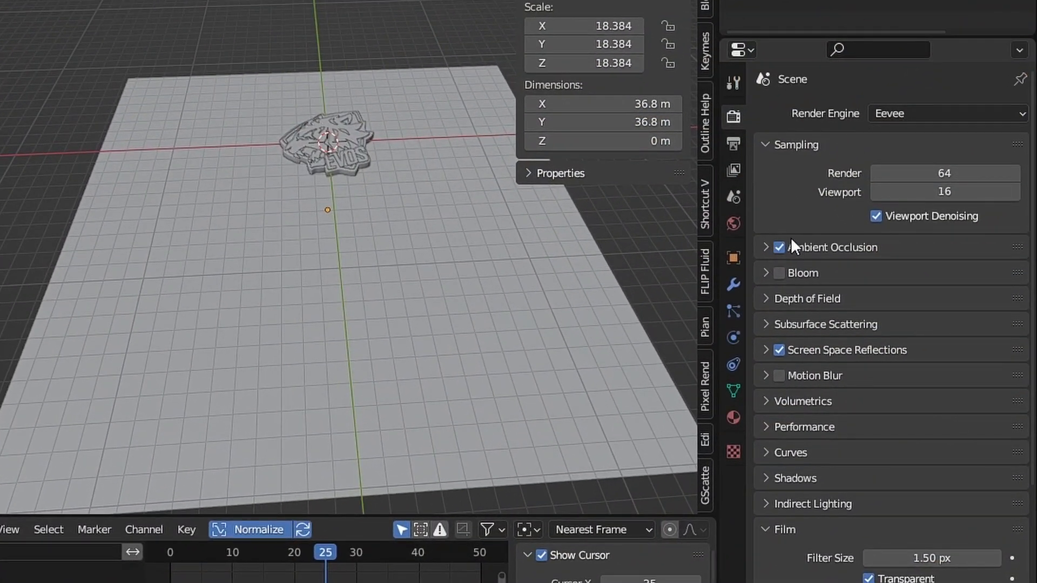
Step: Show the Compositing node tree with Render Layers, RGB Curves and Lens Distortion nodes
scroll(down, 3)
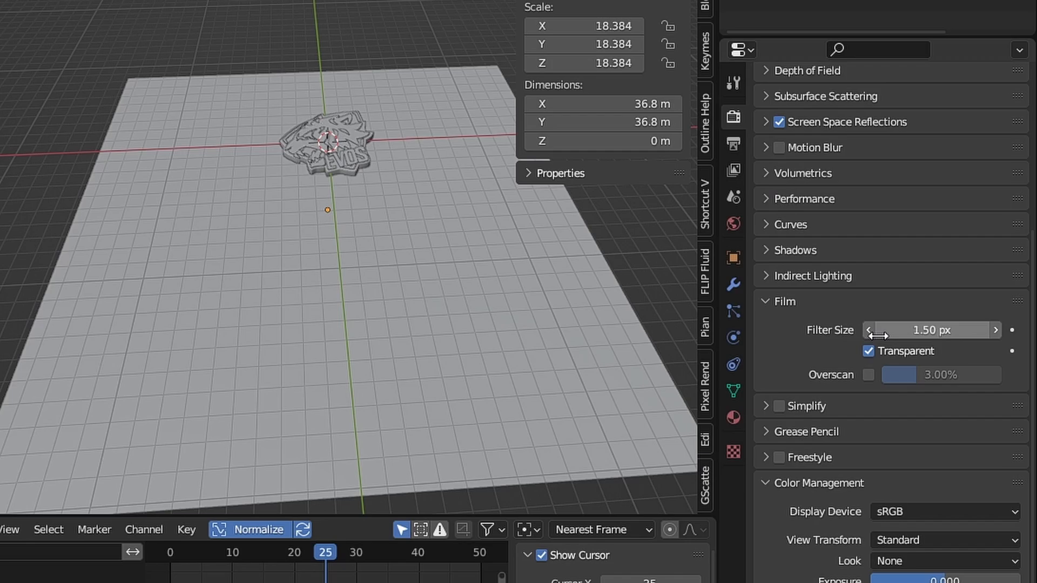
scroll(down, 3)
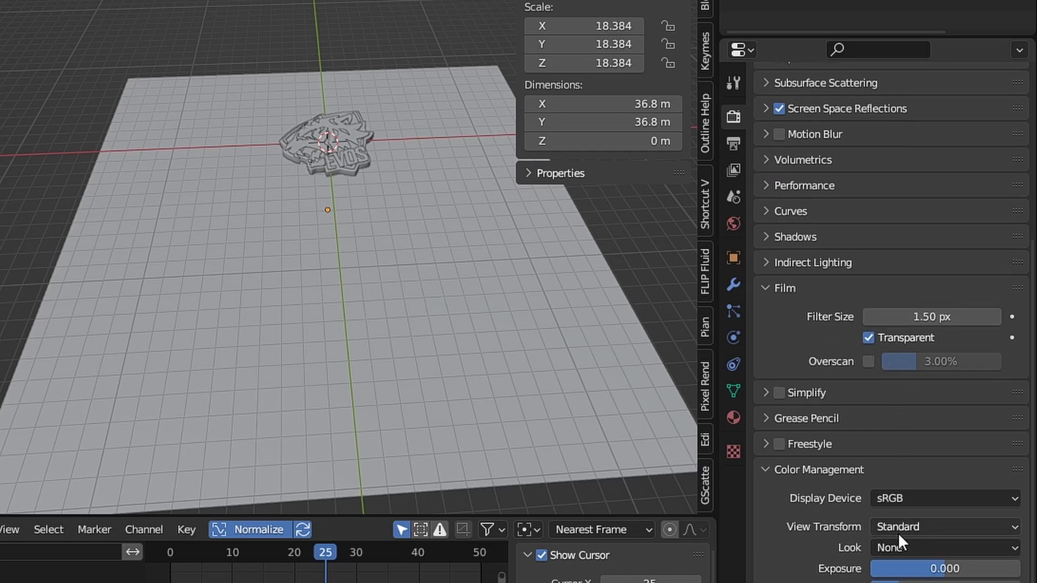
click(732, 144)
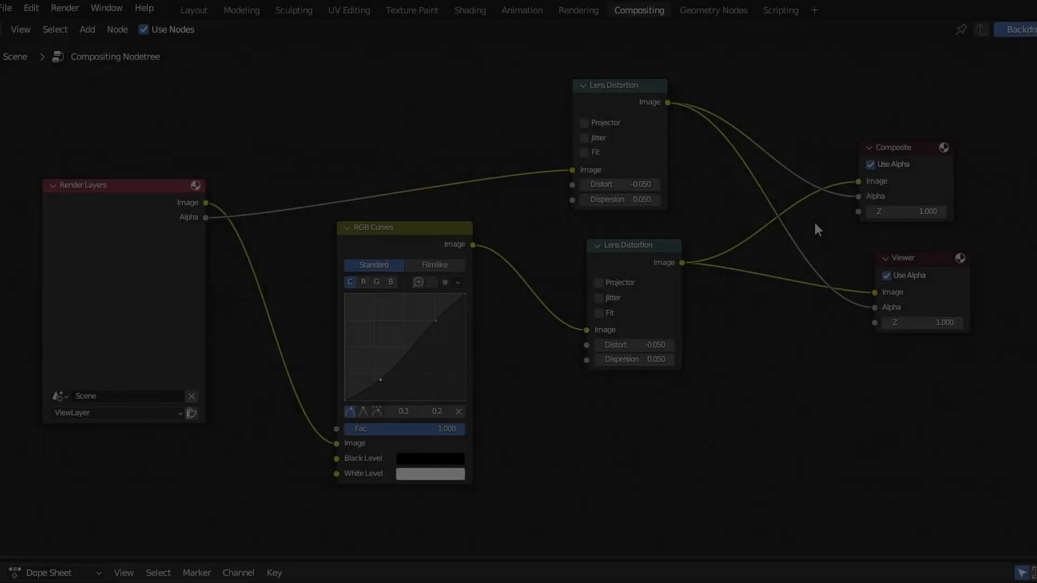
drag(627, 245, 643, 251)
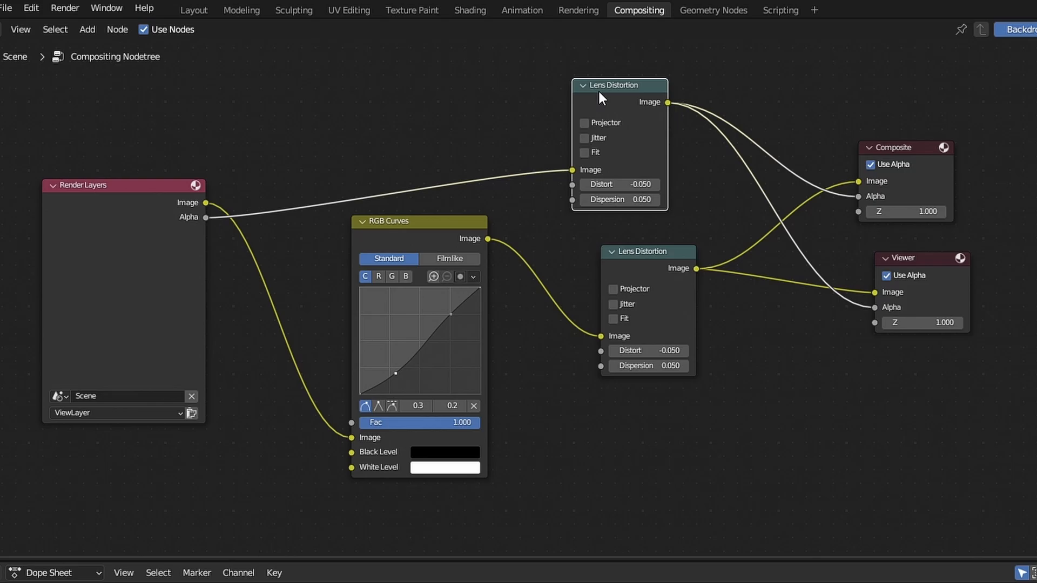
mouse_move(195, 215)
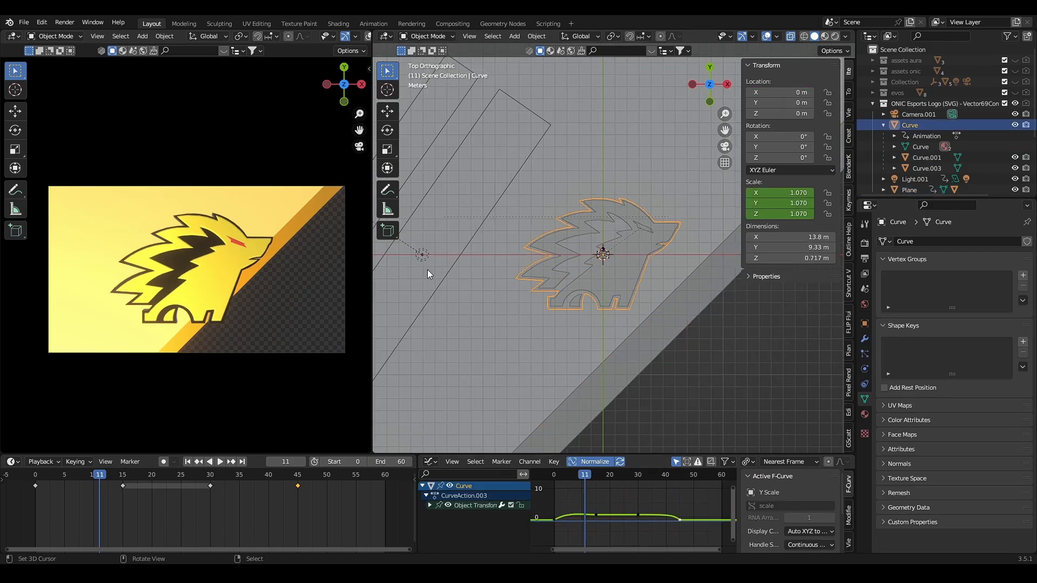
Step: Play the RRQ ring scale animation, stop it, and move to the next workspace
click(219, 462)
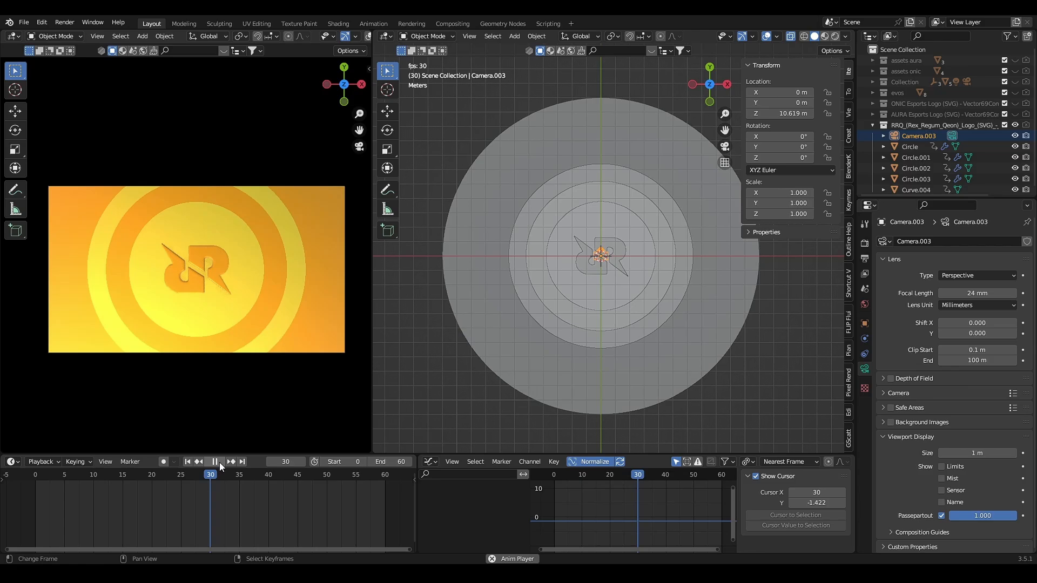
click(197, 461)
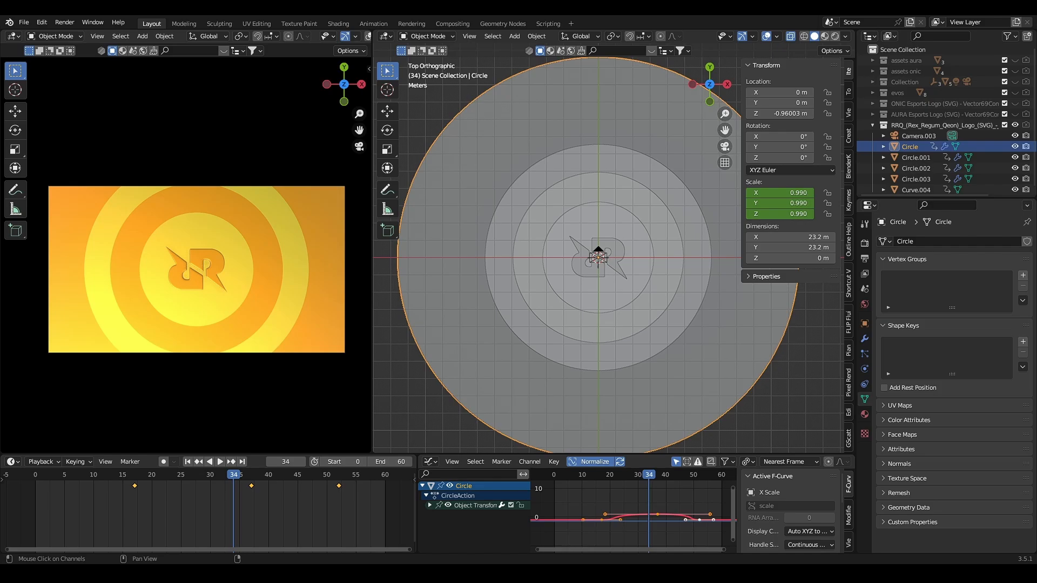
click(337, 23)
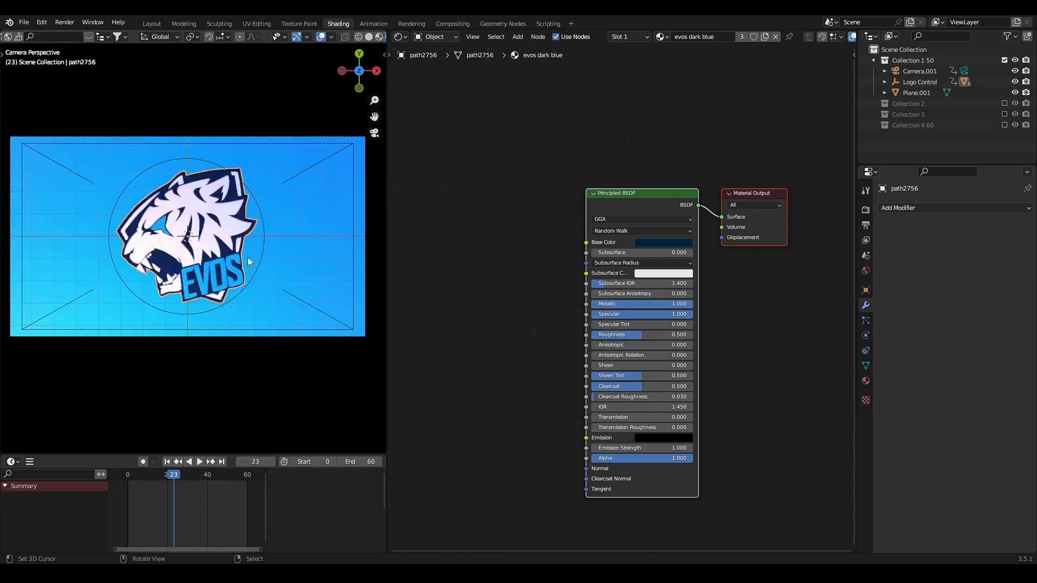
Step: Inspect the evos dark blue material and the slot 2 Holdout material, then return to Layout
click(231, 474)
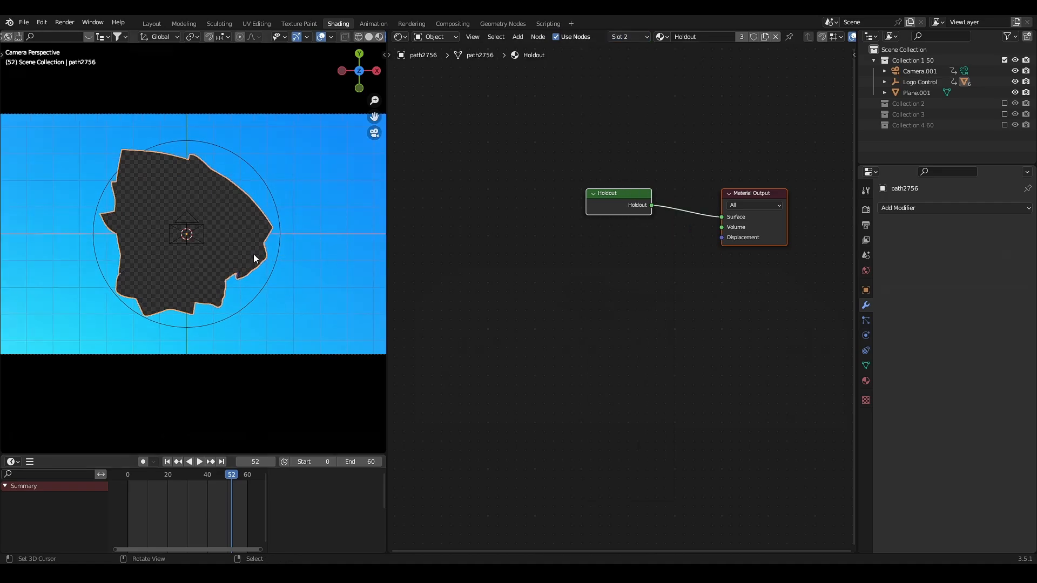
click(151, 23)
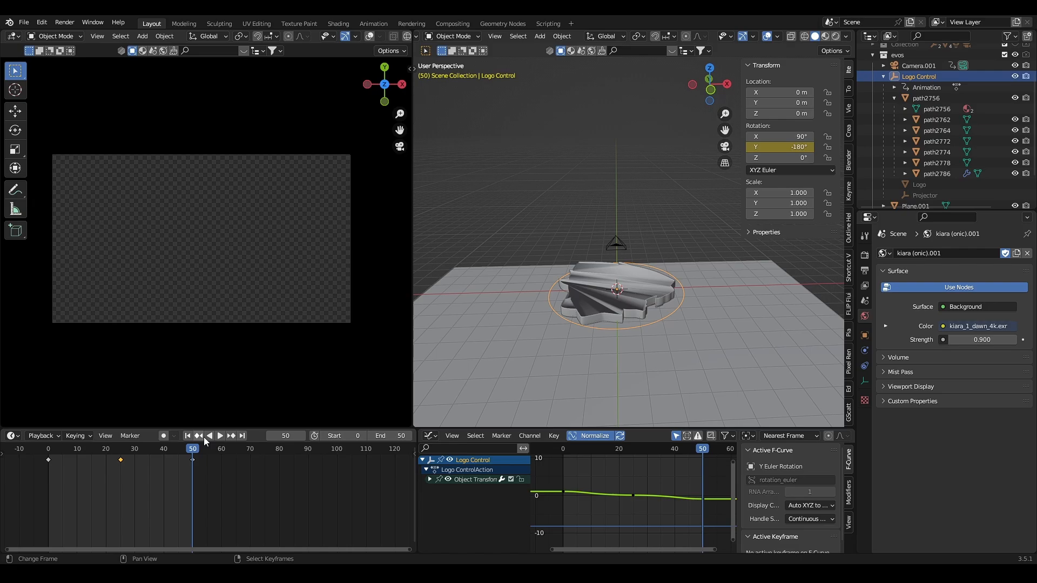
Step: Jump the EVOS logo animation to its first frame and select Camera.001 above it
click(187, 435)
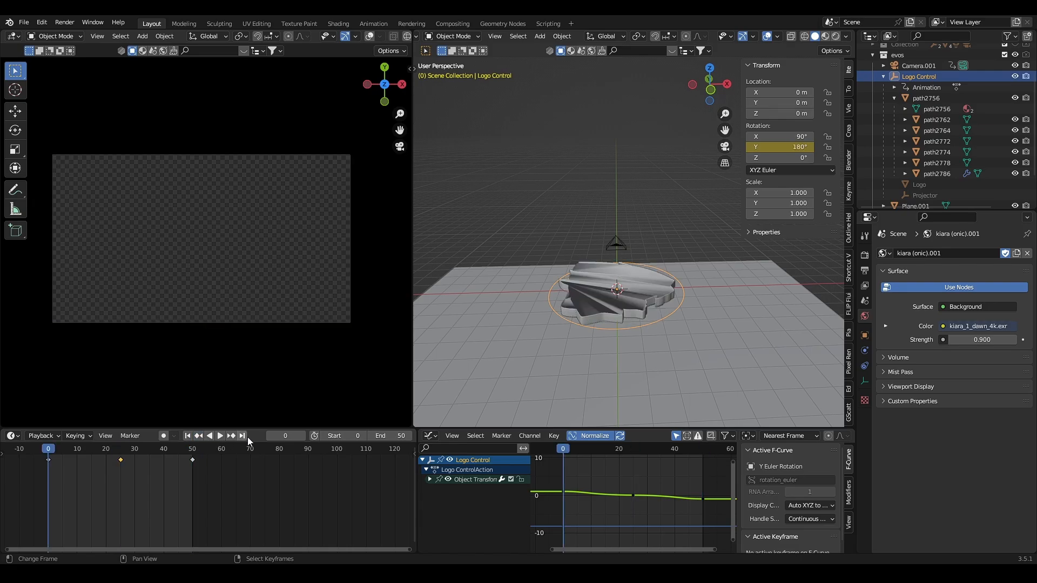
click(918, 66)
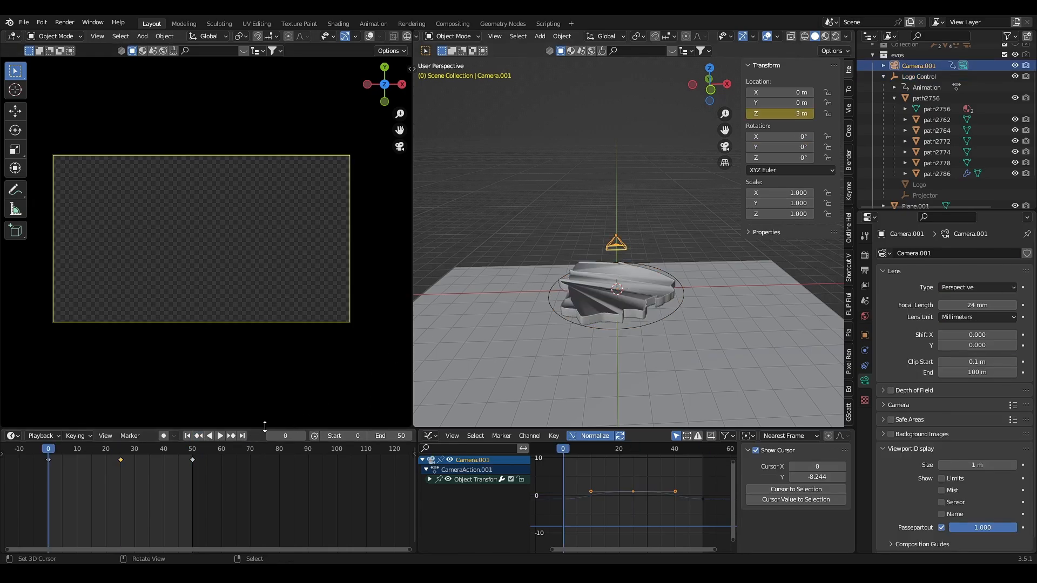
click(239, 435)
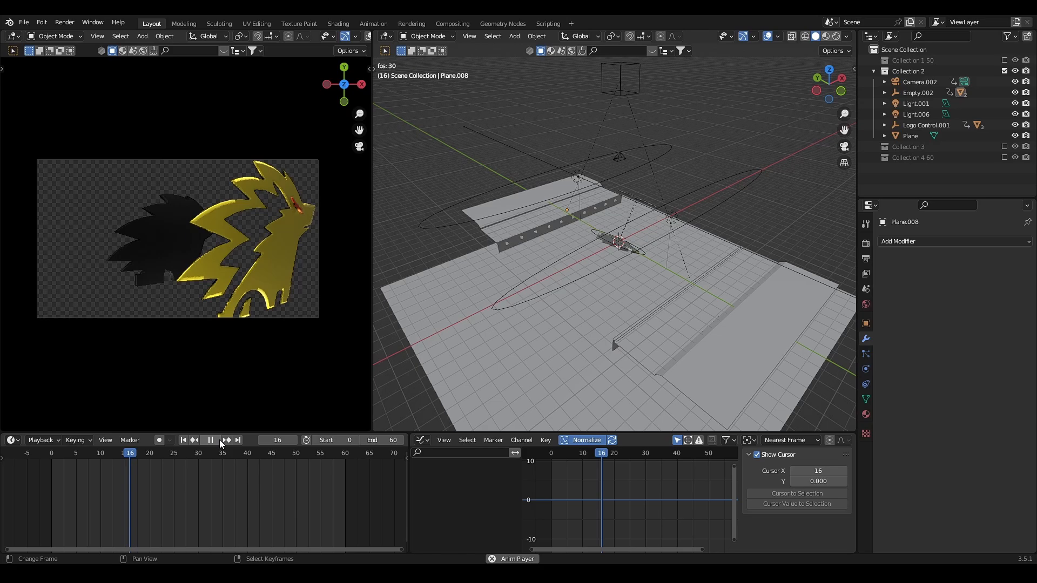
Step: Stop playback and add a Mirror modifier on the Y axis to gate panel Plane.008
click(195, 439)
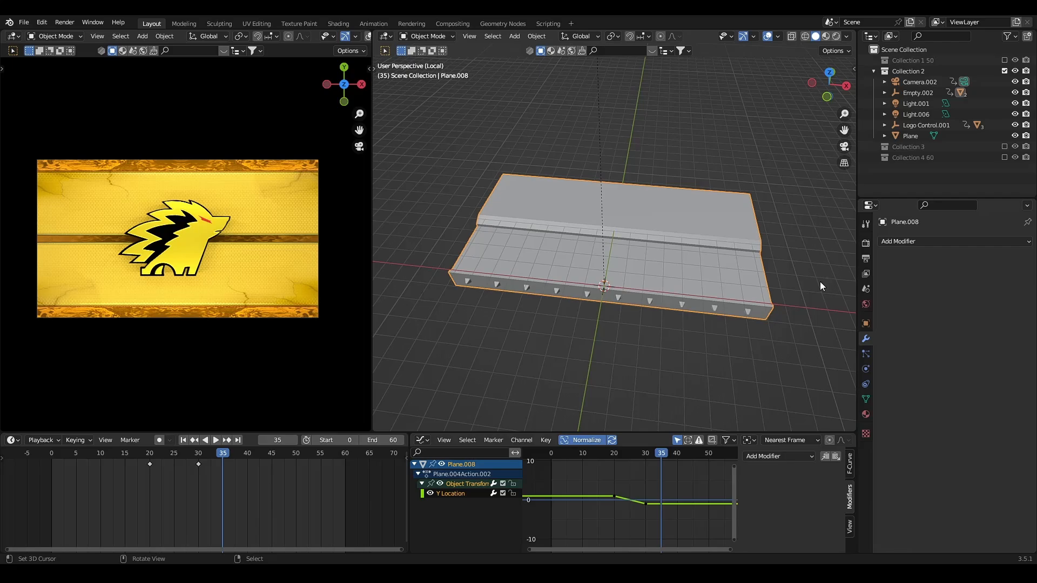
click(953, 241)
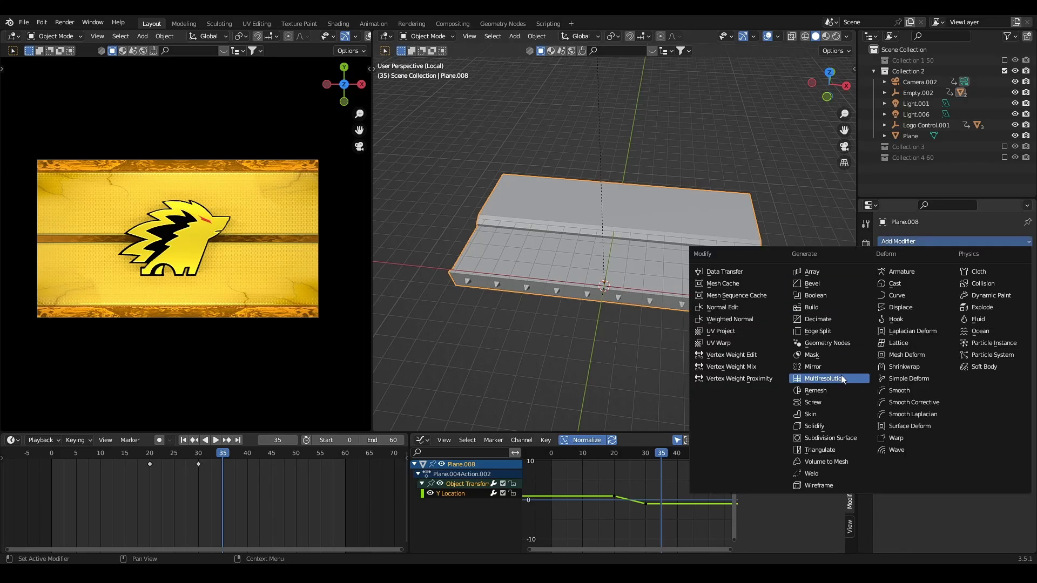
click(812, 366)
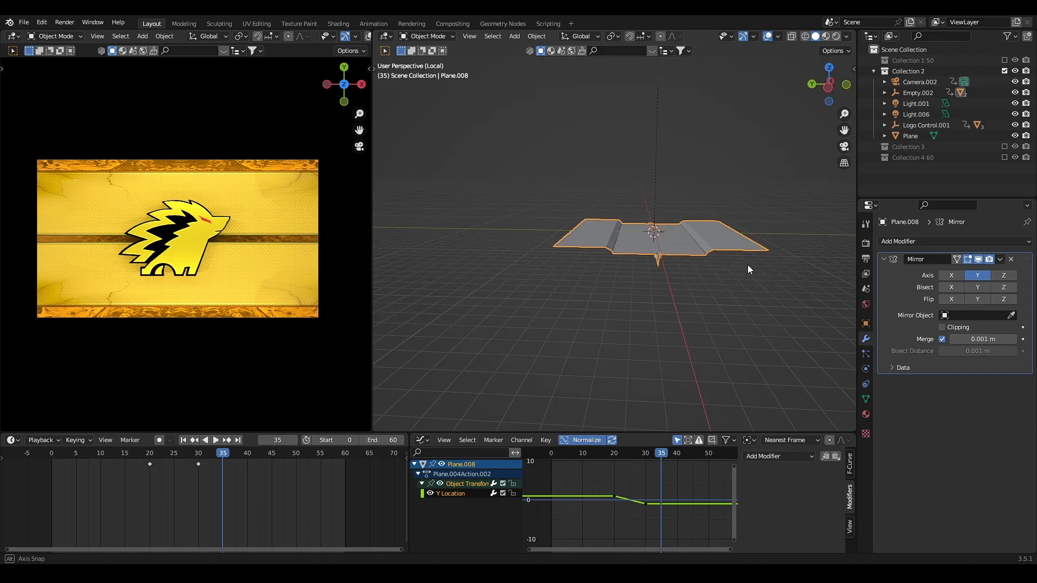
click(337, 22)
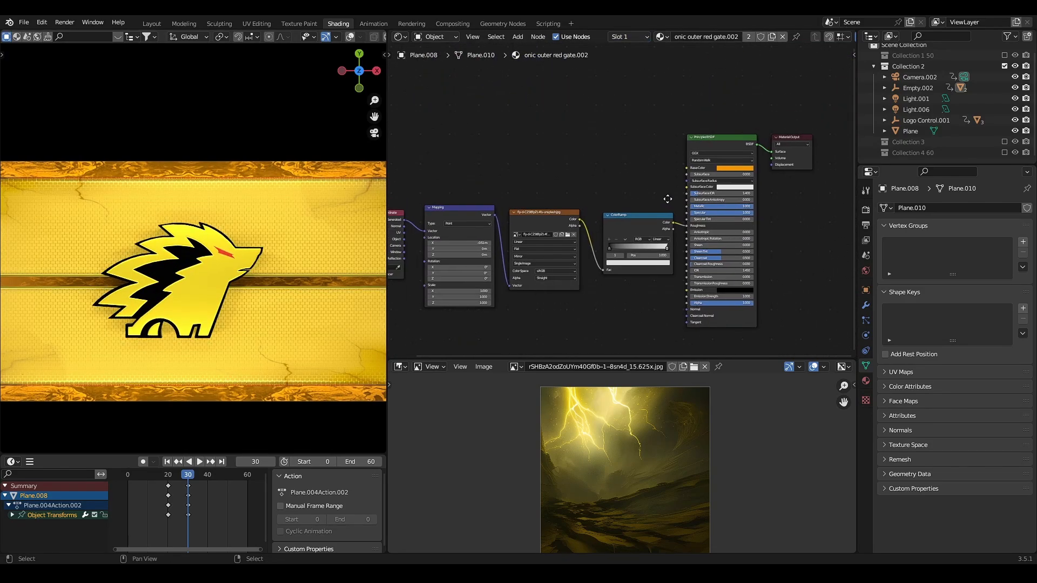
Step: Select the Image Texture node and show the orange marble unsplash image in the Image Editor
click(542, 213)
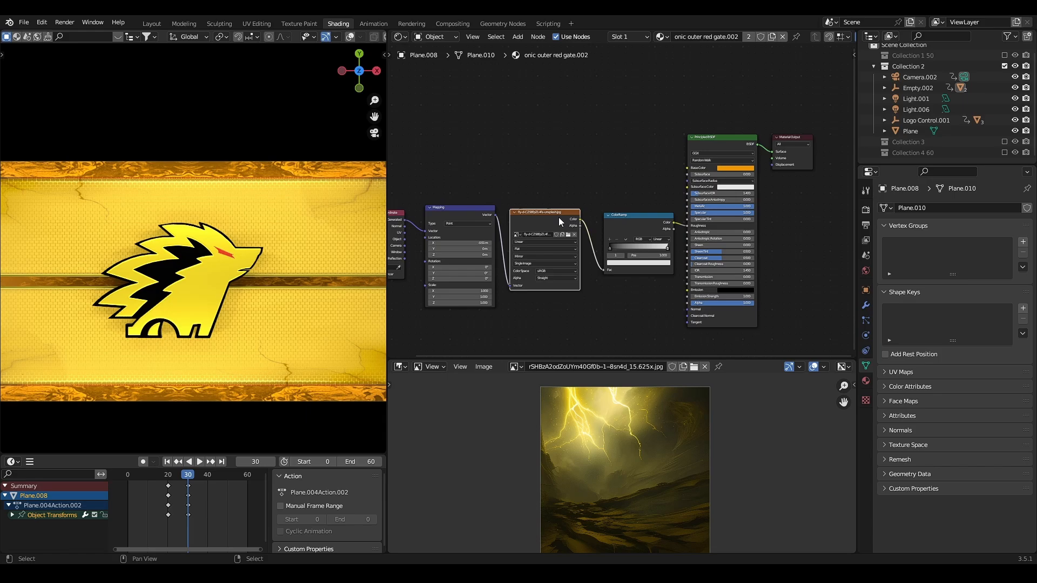
click(516, 366)
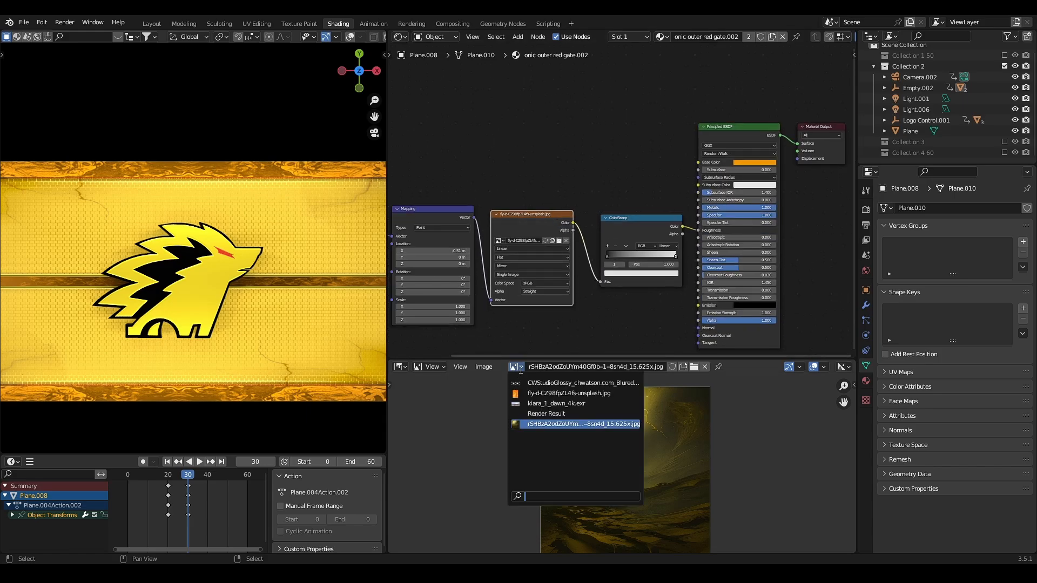
click(568, 394)
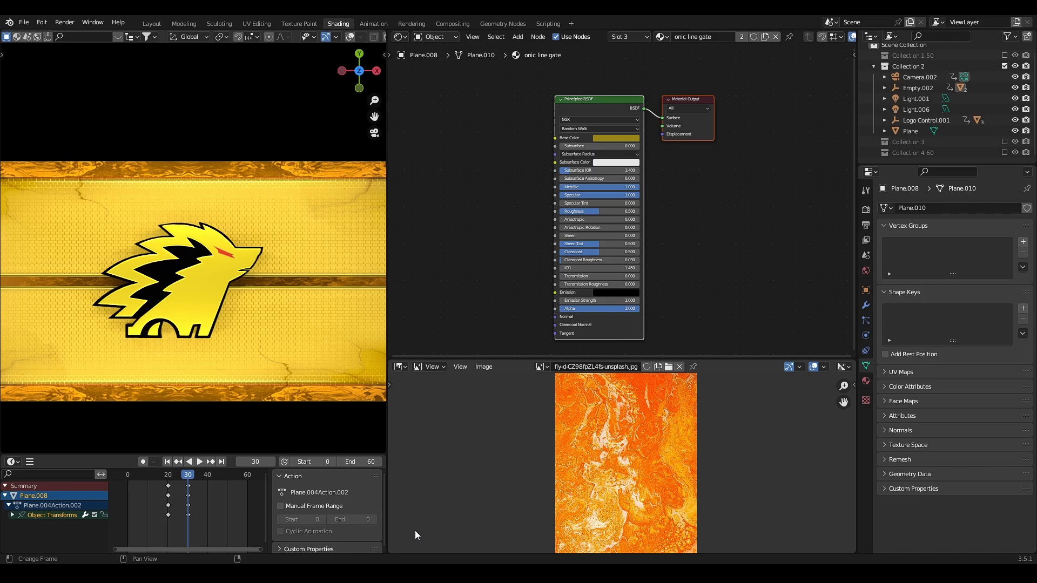
Step: Return to Layout and look over the gate scene with its top and bottom panels
click(151, 23)
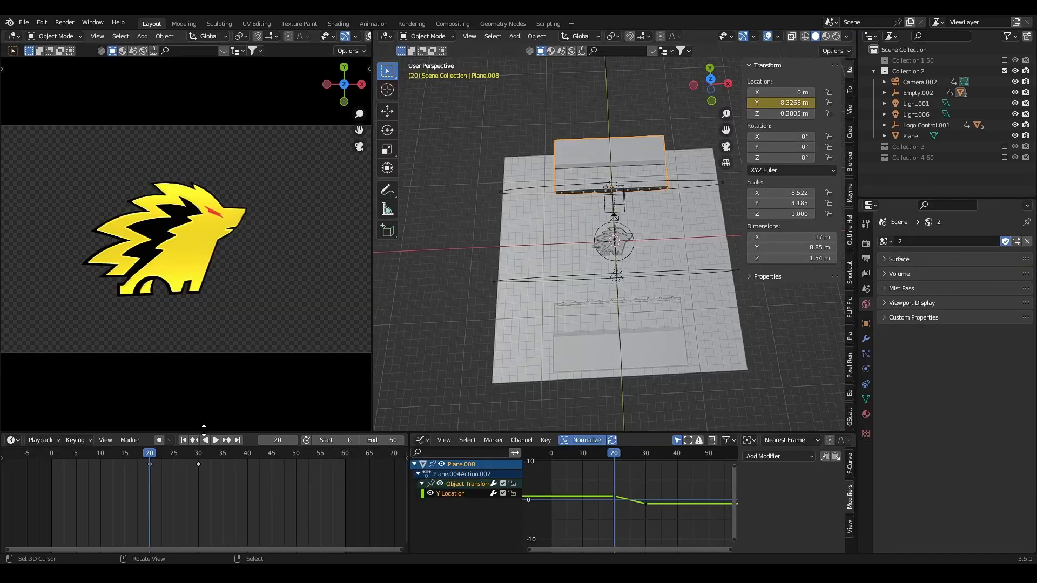
click(214, 439)
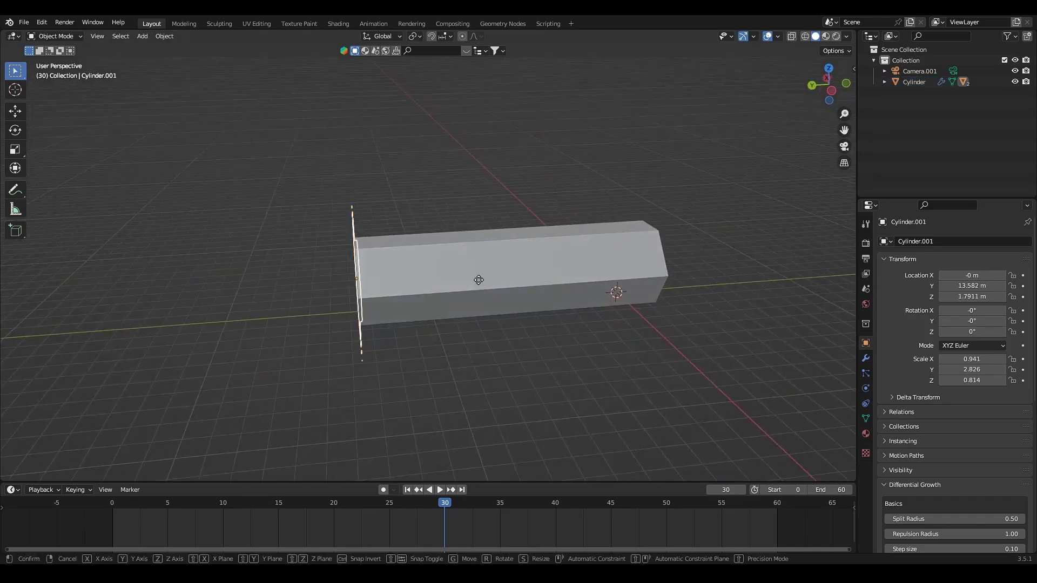
Step: Confirm Cylinder.001 stretched along Y into the corridor tube
key(ctrl+v)
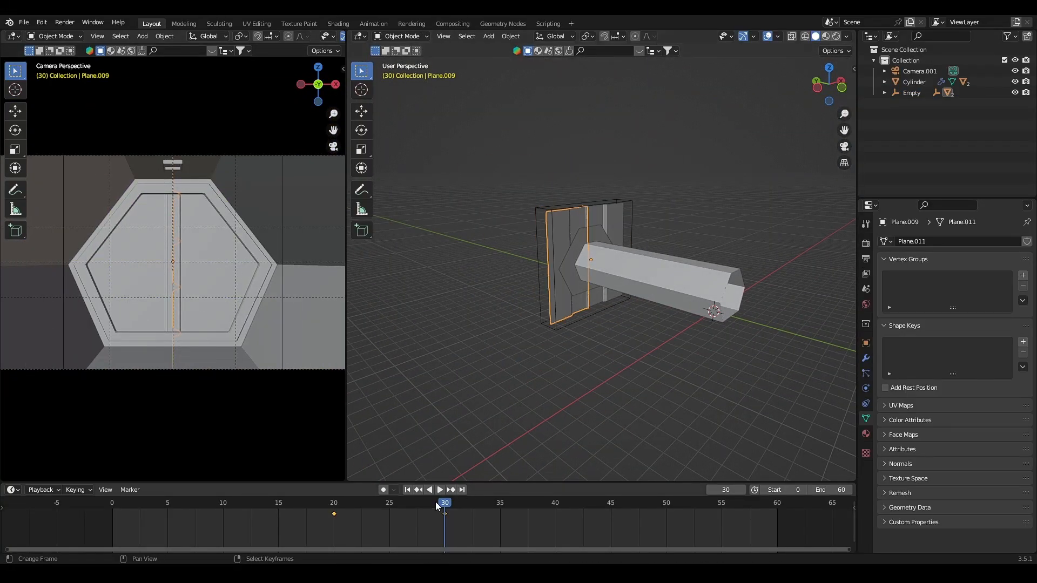
Step: Set up the selection of the hexagonal tunnel cylinder and Empty.002 for parenting
click(440, 489)
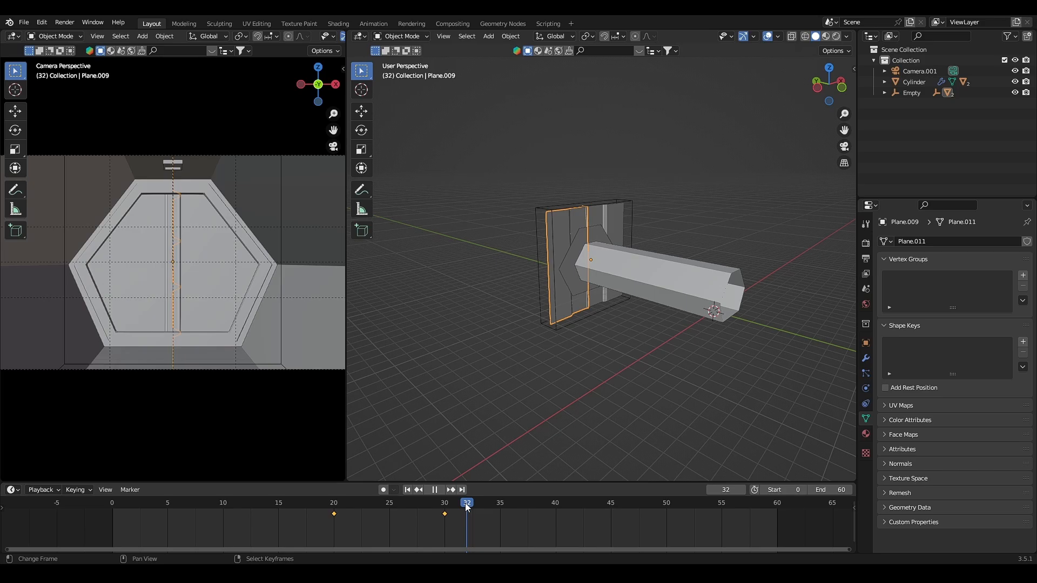
click(444, 503)
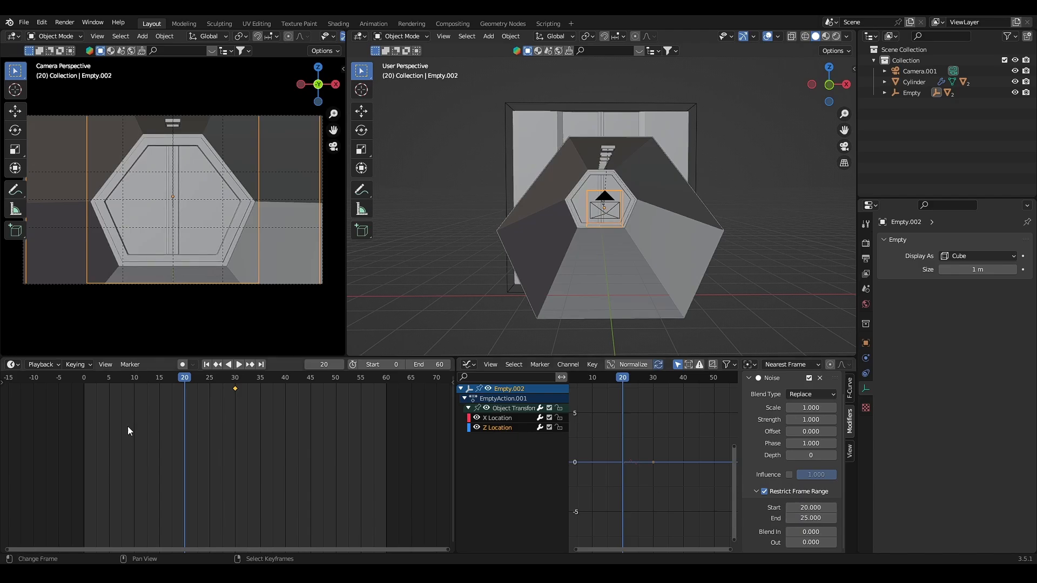
click(241, 364)
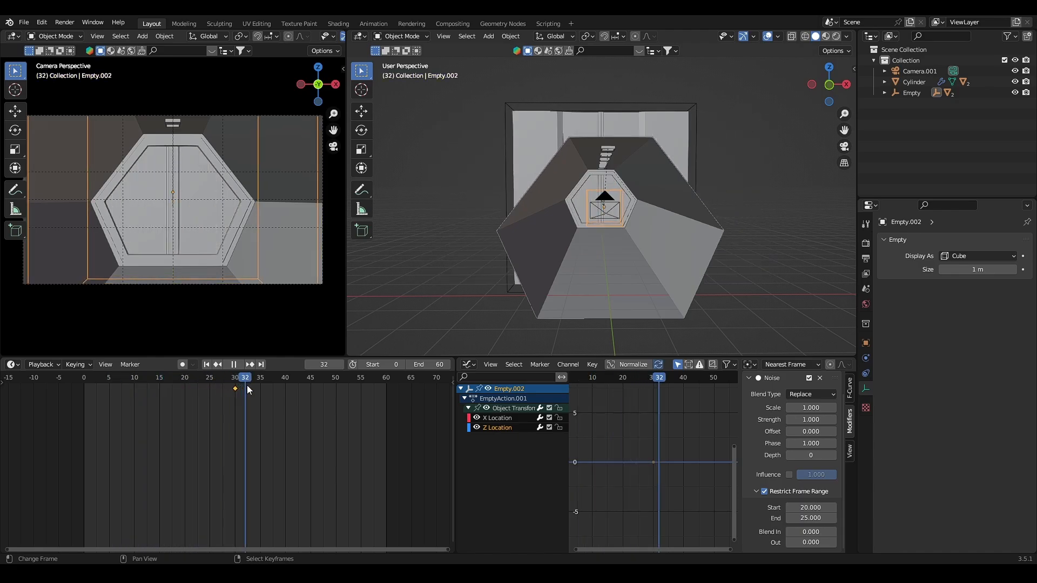
click(163, 377)
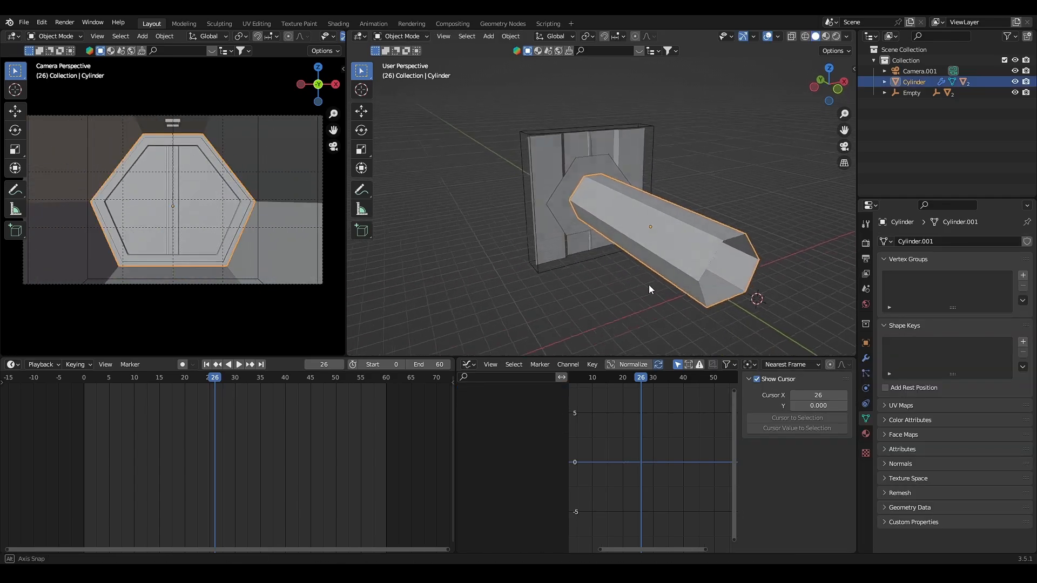
Step: Parent the tunnel to the empty with Keep Transform and play back the frame 20–25 shake
drag(648, 291, 615, 265)
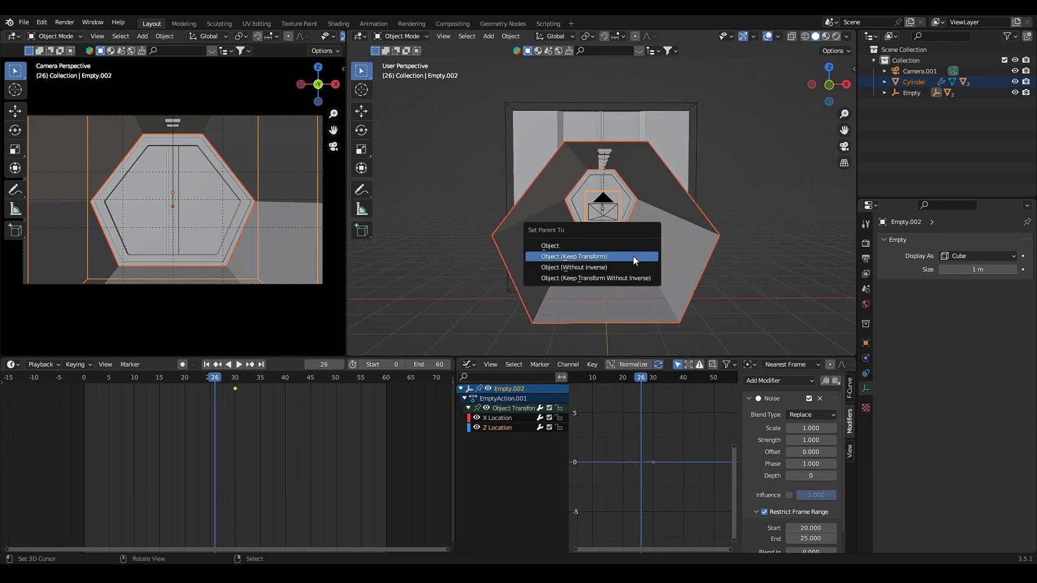
click(573, 257)
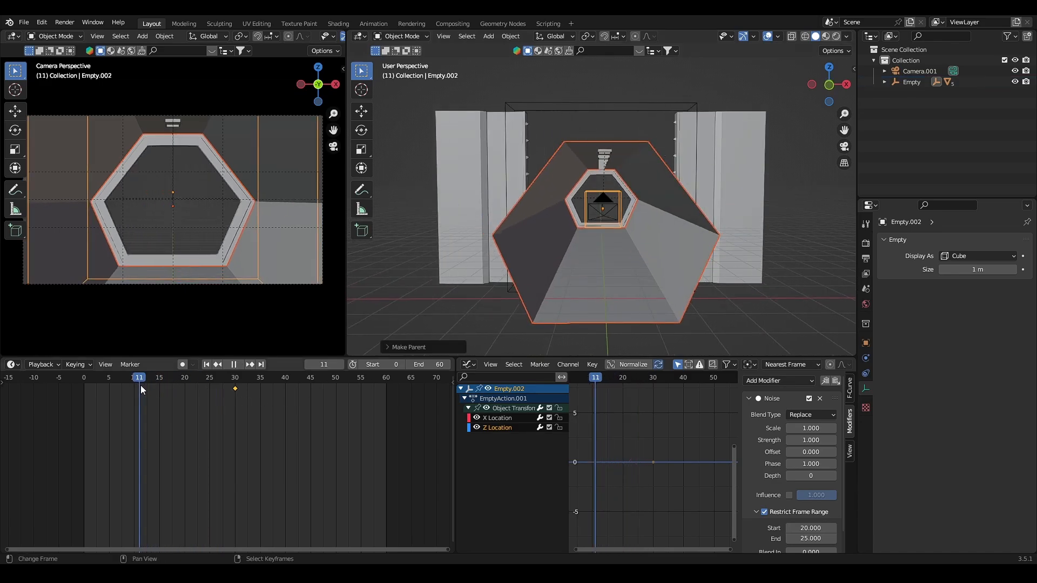
click(233, 364)
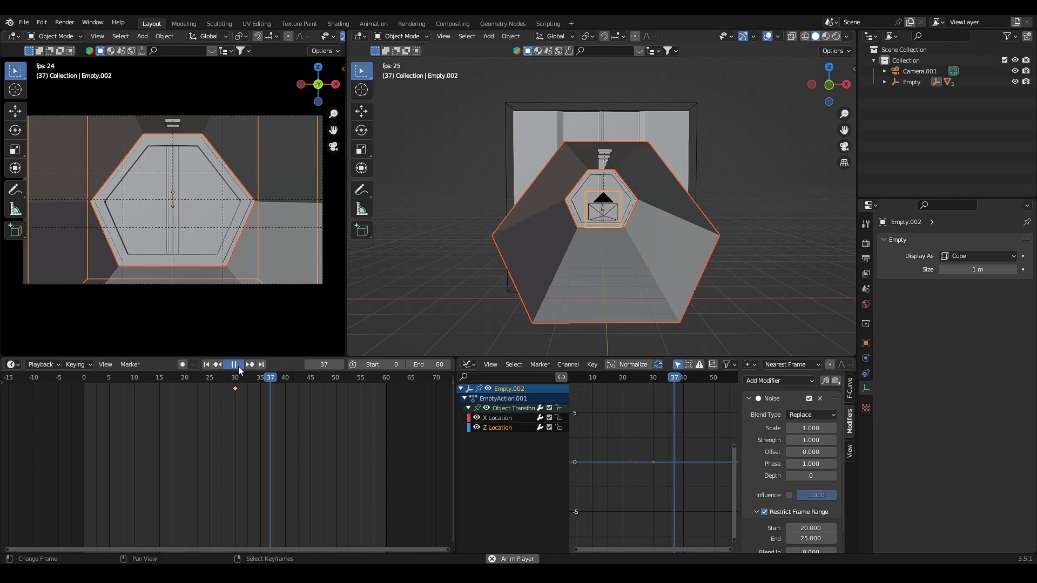
click(190, 377)
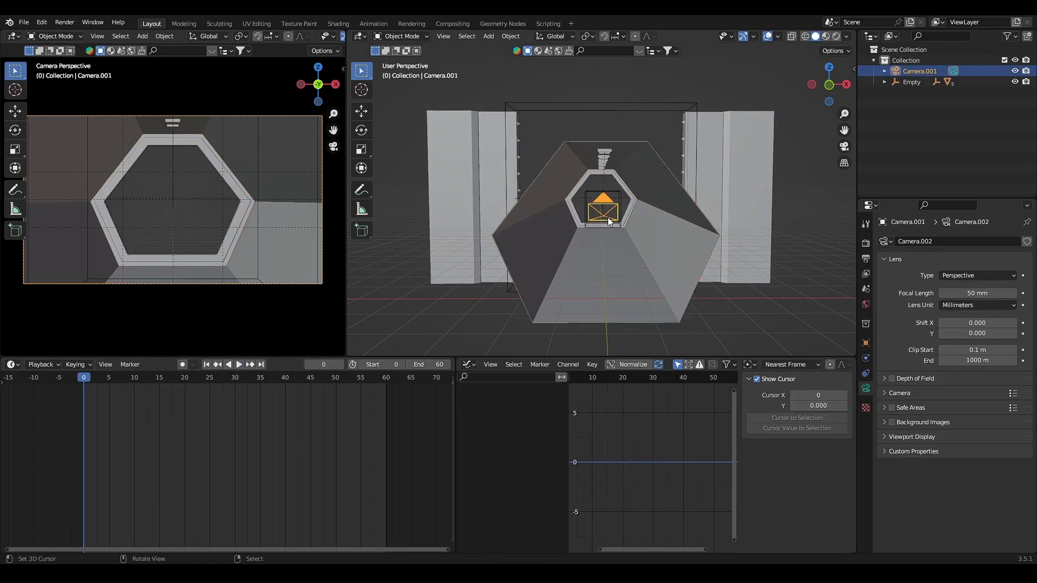
Step: Ease the camera's dolly keyframes at frames 0, 30, 60 and set the render engine to Cycles
click(234, 377)
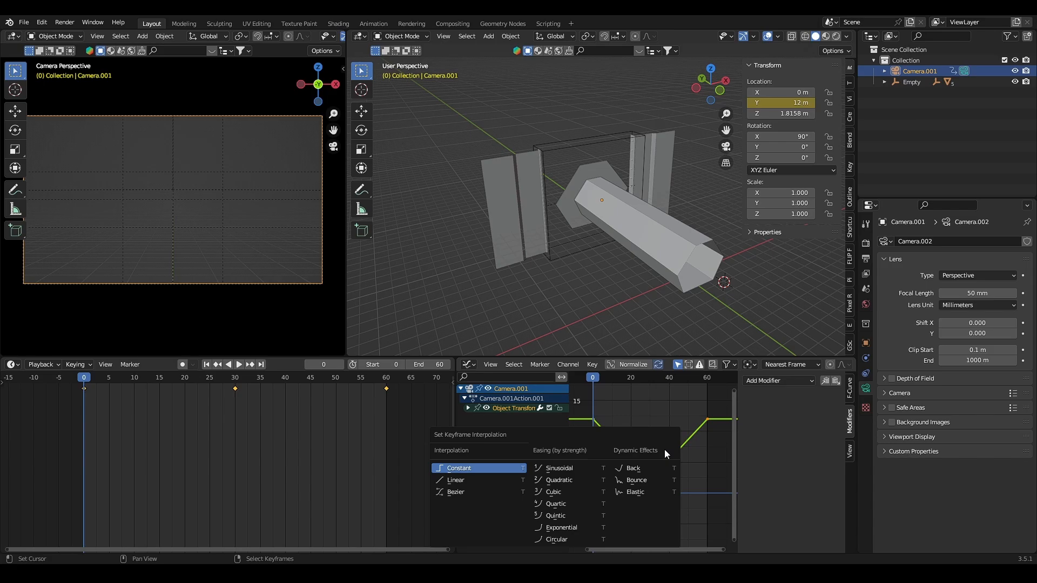
click(240, 364)
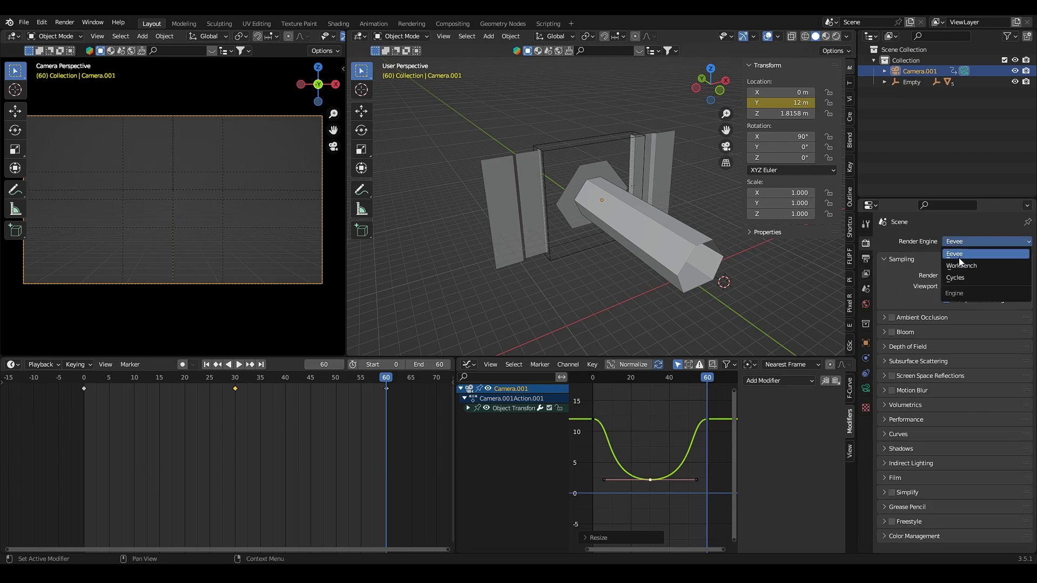
click(954, 277)
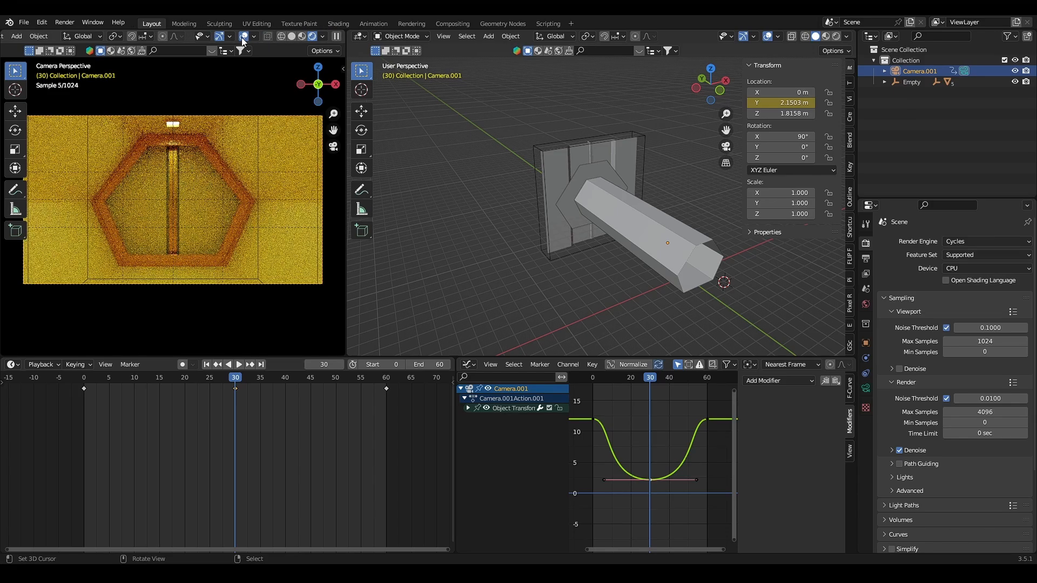
mouse_move(246, 37)
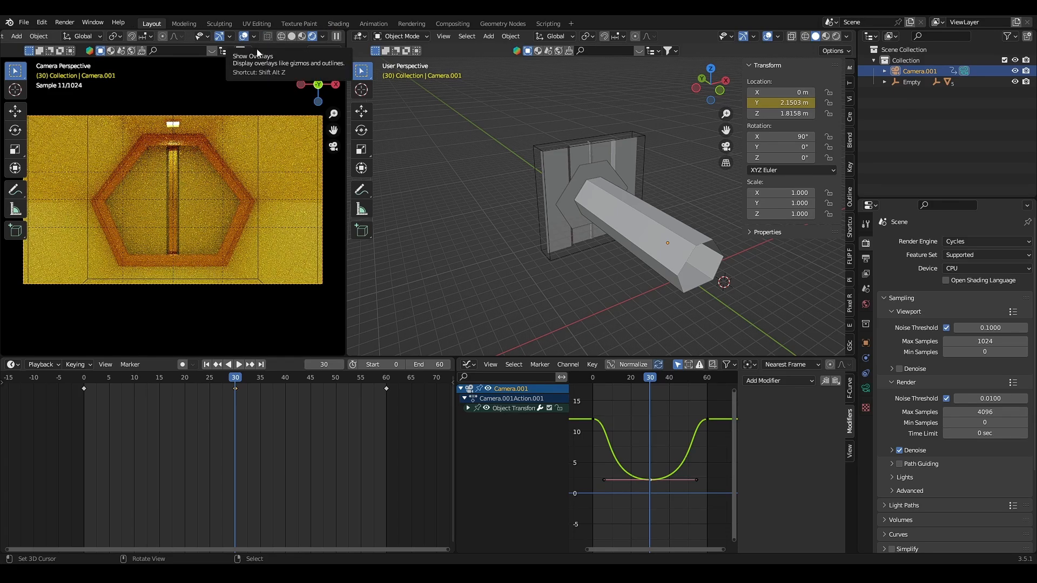
Step: Turn off viewport overlays in the camera view and switch Cycles to GPU Compute
click(985, 268)
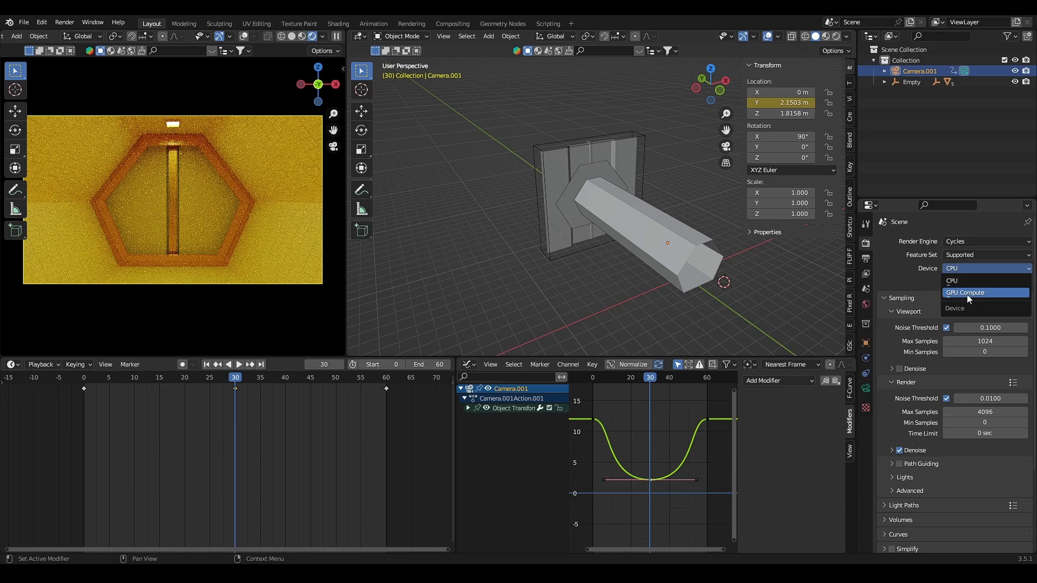
click(965, 293)
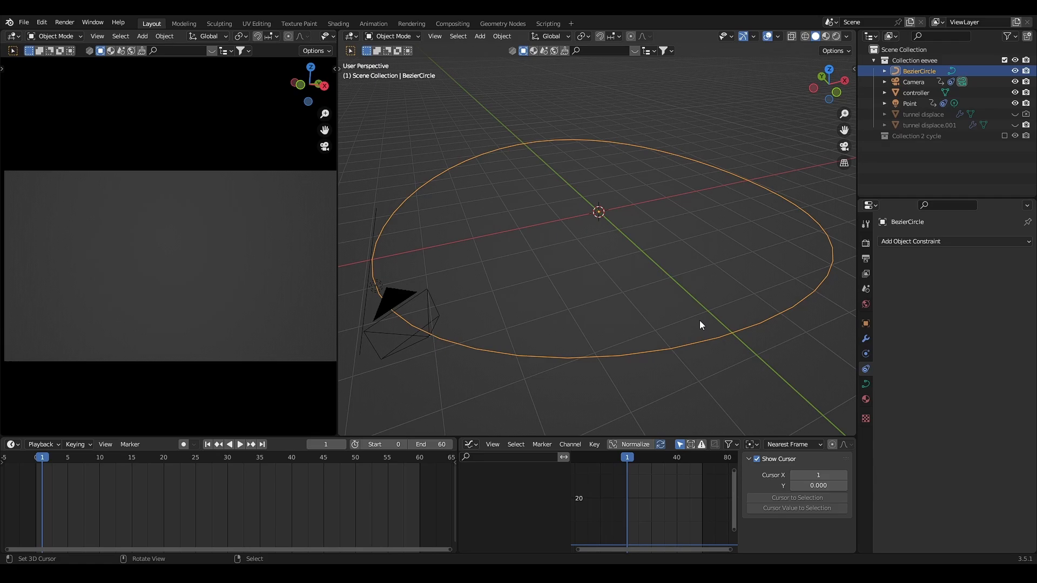
Step: Slide the Point along the circle via its Follow Path offset and keyframe that value
click(910, 104)
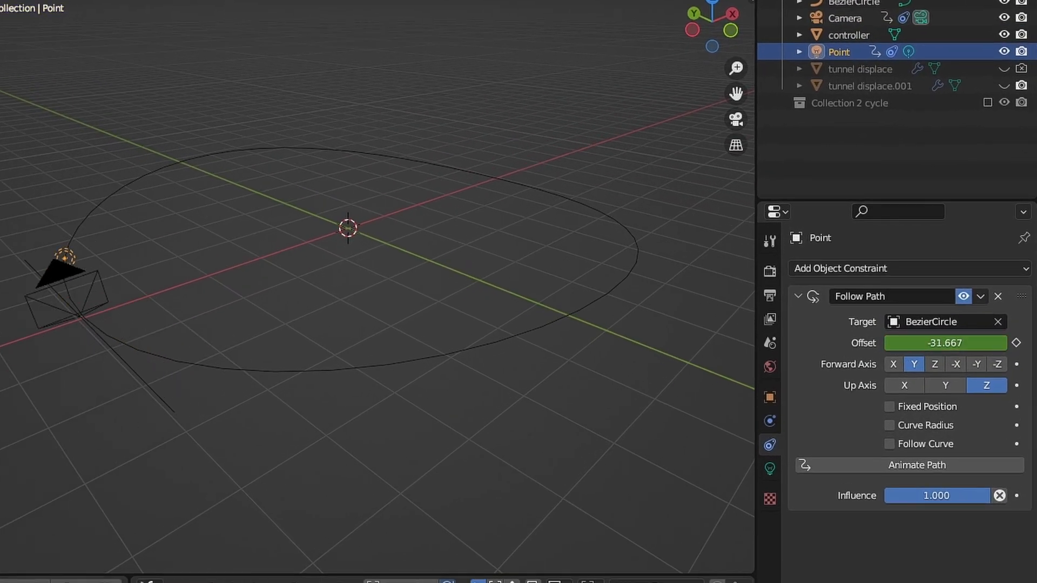
drag(947, 343, 972, 343)
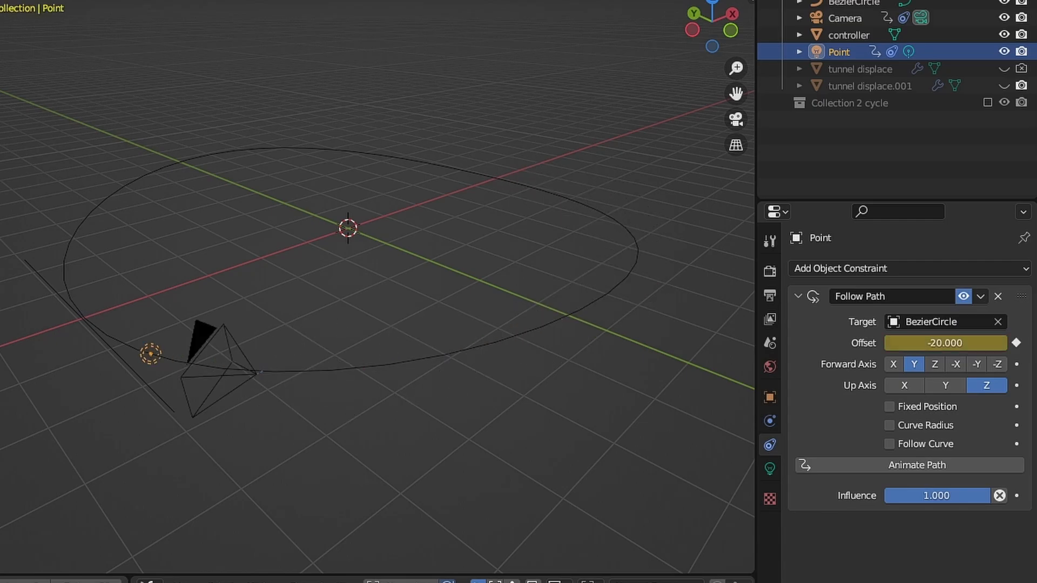
click(387, 378)
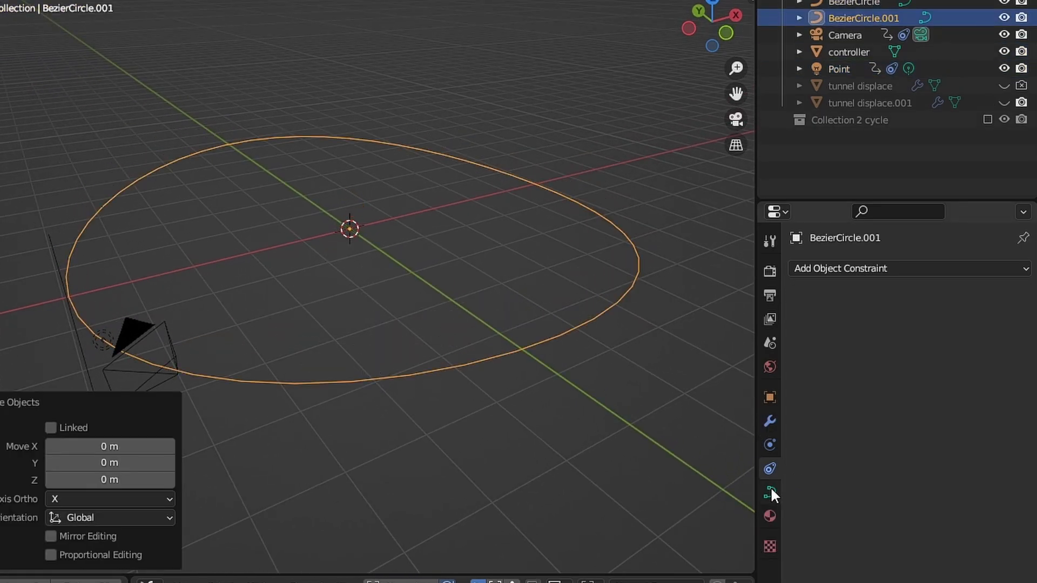
Step: Give the duplicated Bezier circle a bevel depth so it becomes a round tube
click(769, 493)
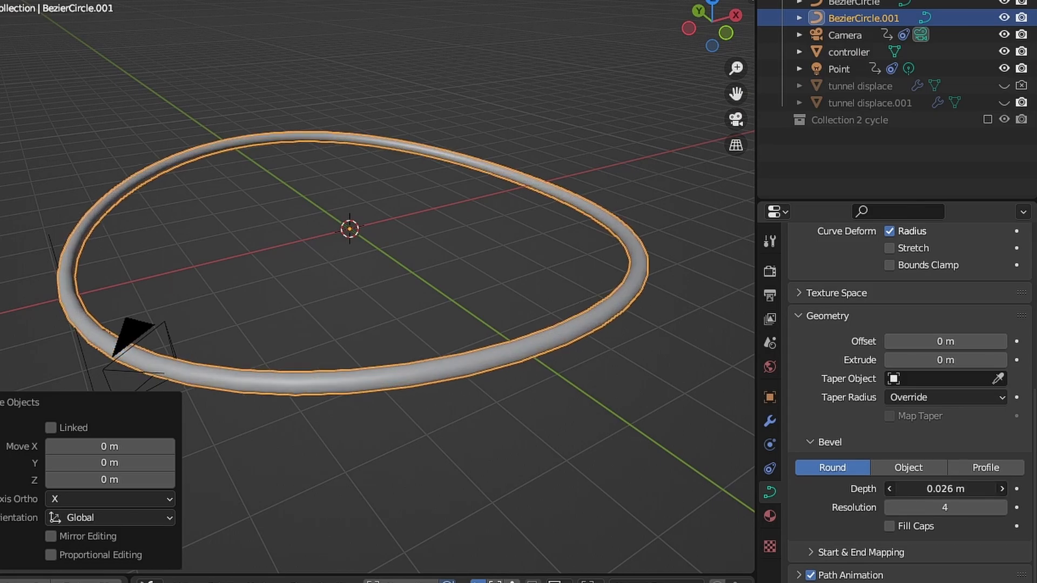
drag(939, 489, 956, 488)
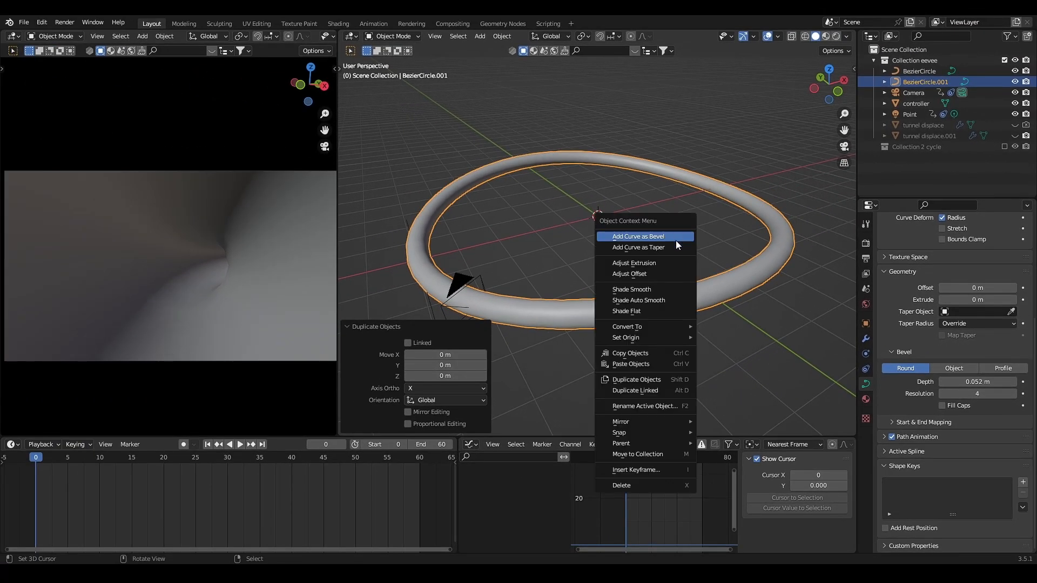
mouse_move(626, 326)
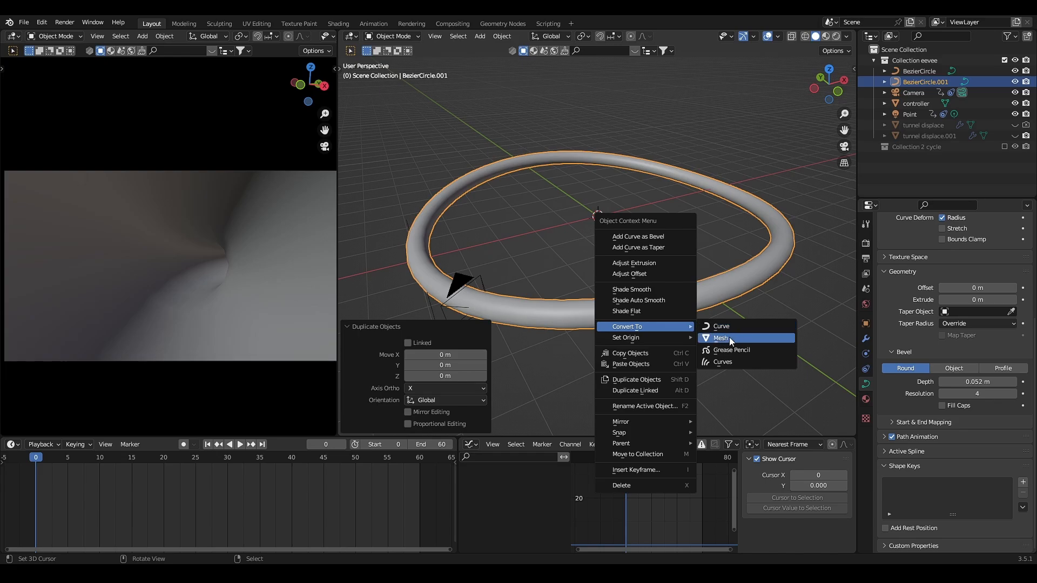
Step: Convert the tube to a mesh and show its geometry-nodes displacement, then pick the second tunnel copy
click(720, 338)
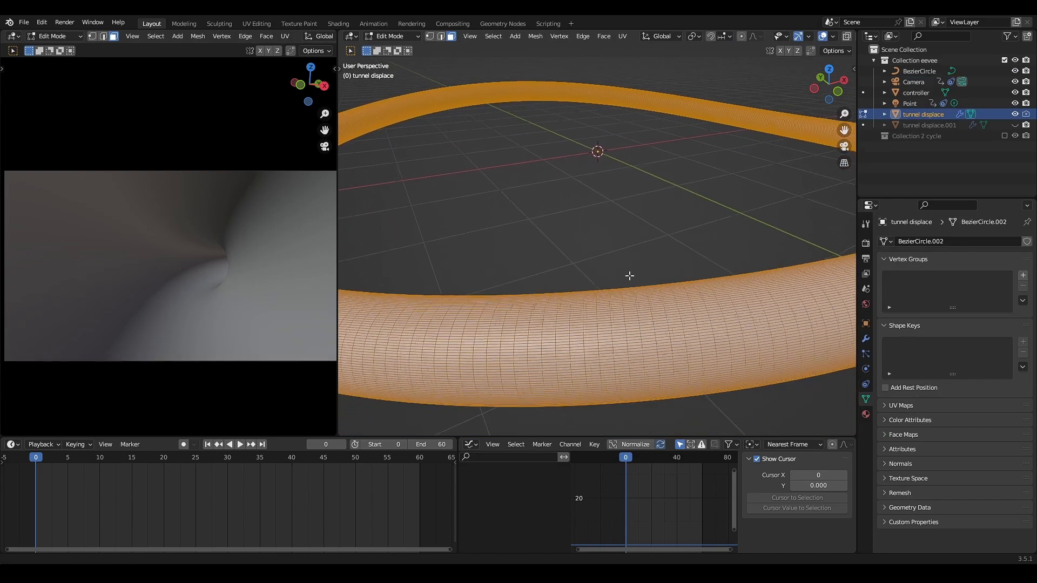
key(Tab)
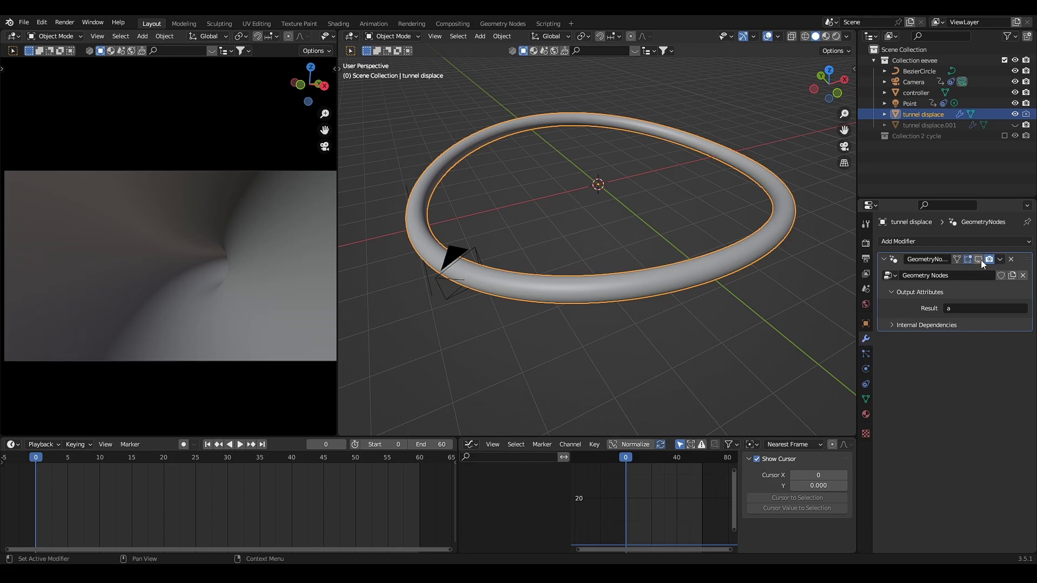
click(502, 23)
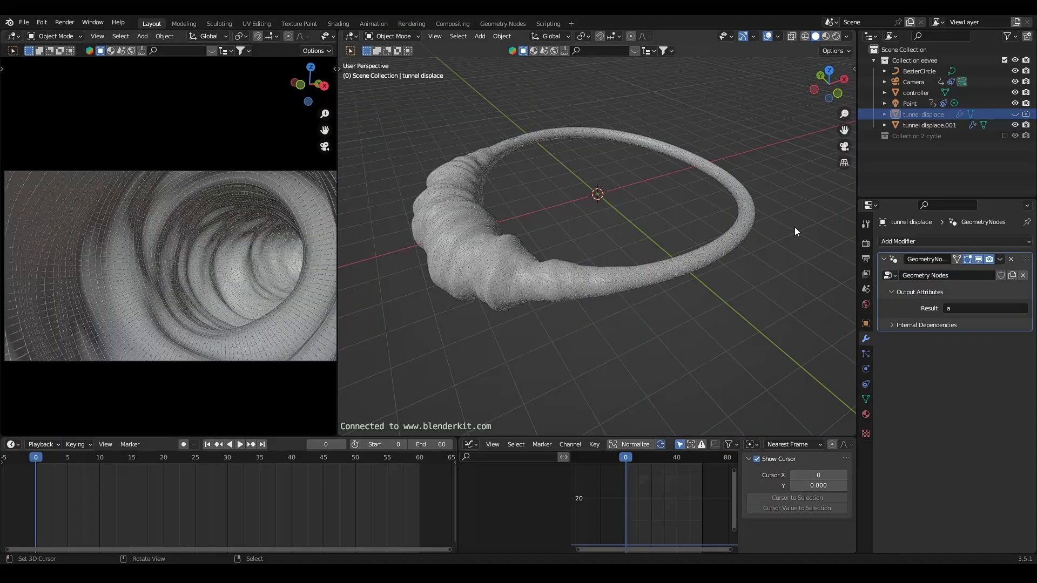
click(929, 126)
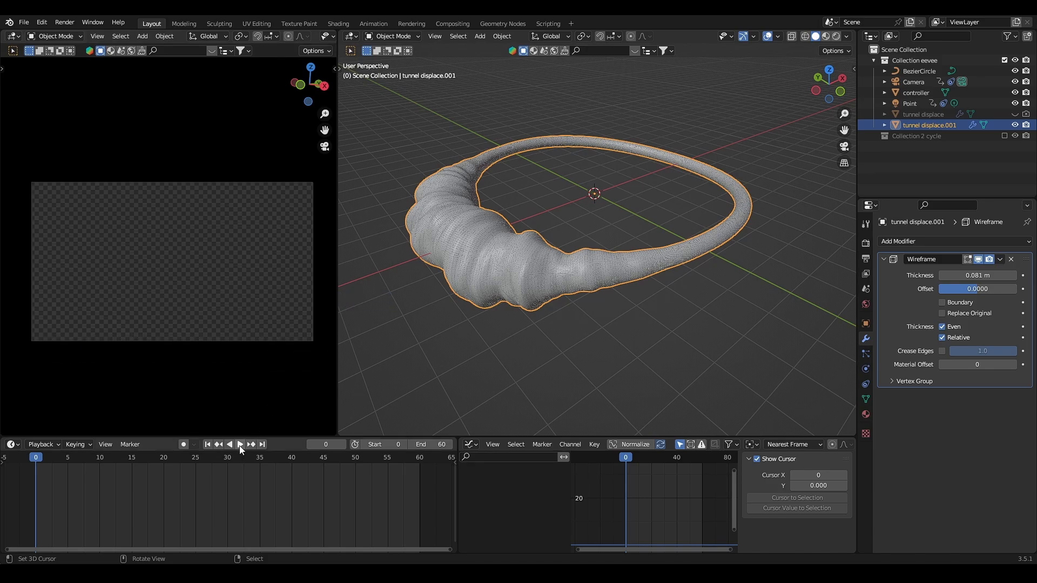
Step: Play the wireframe tunnel fly-through in the timeline and stop it
click(240, 444)
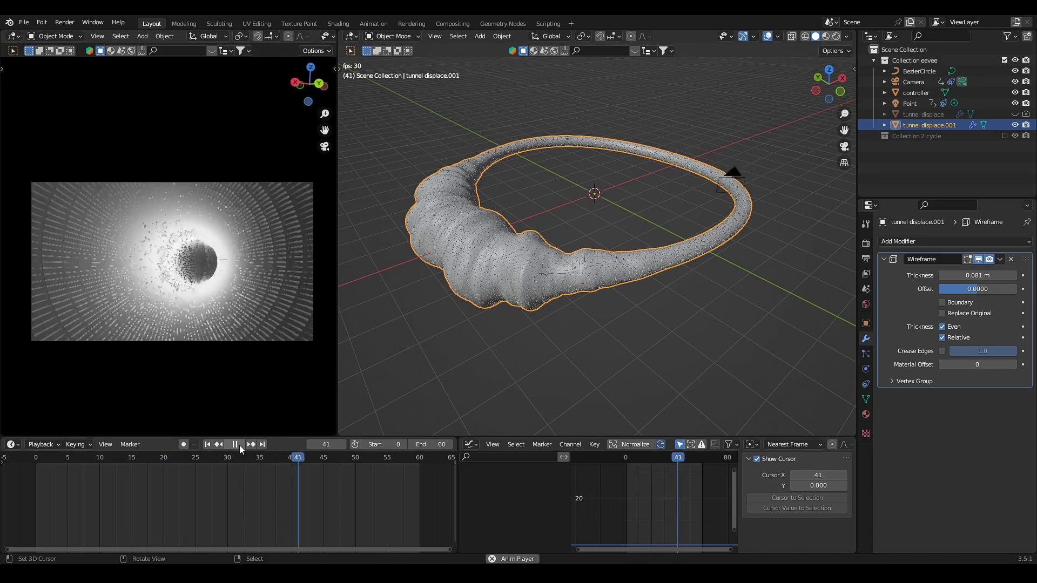
click(342, 457)
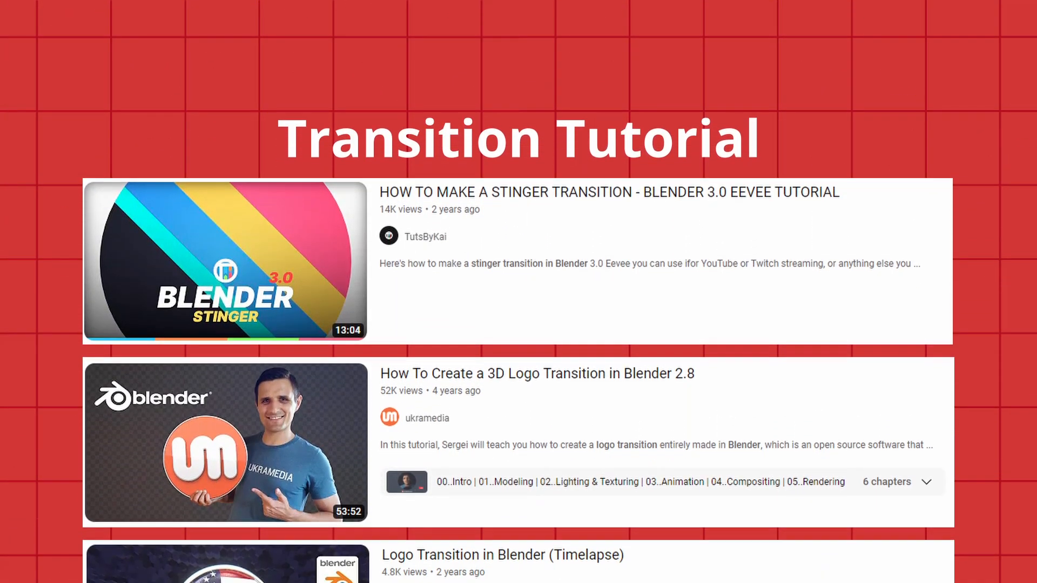
scroll(down, 3)
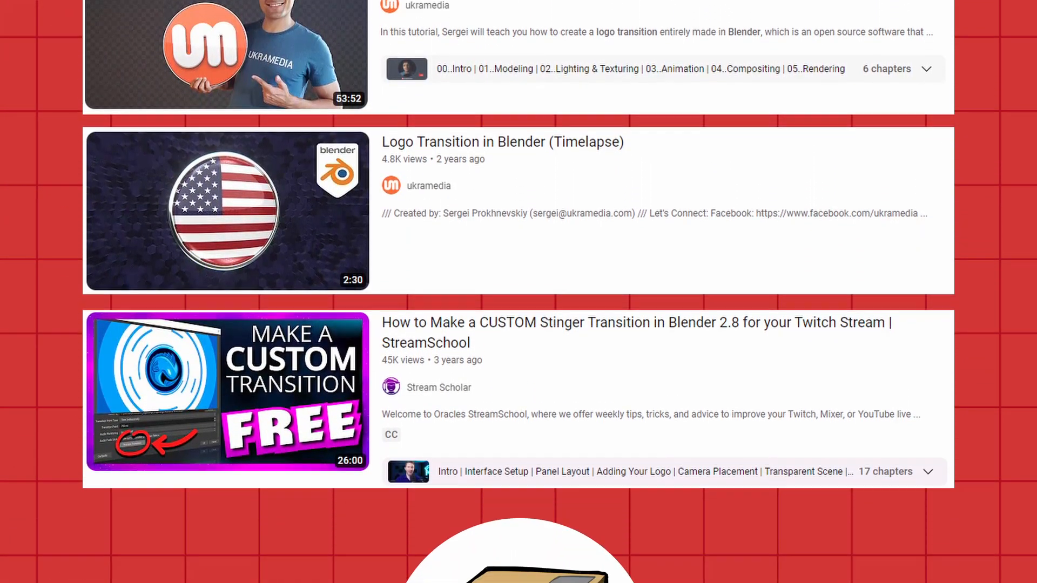
scroll(down, 3)
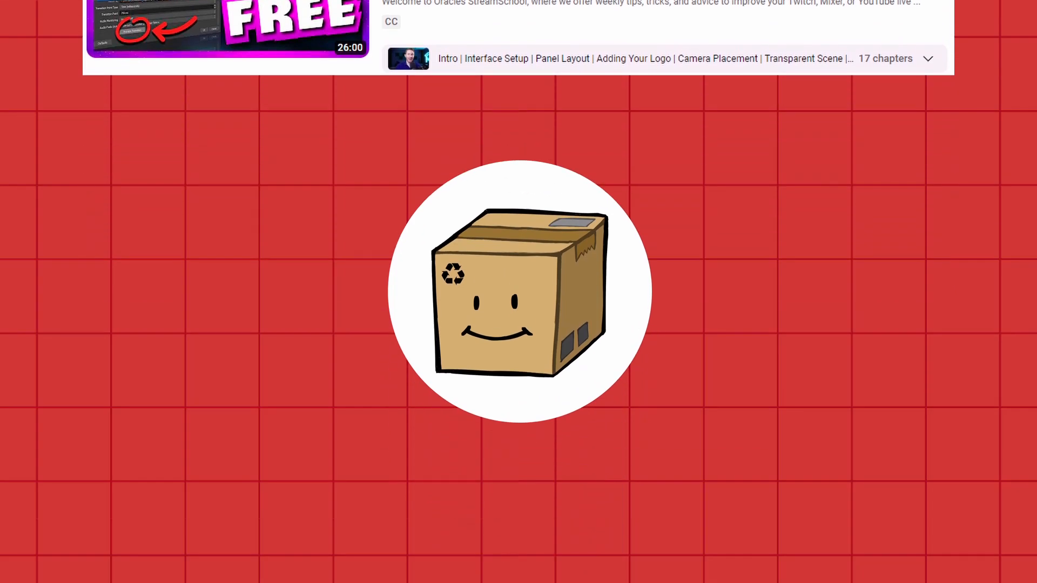